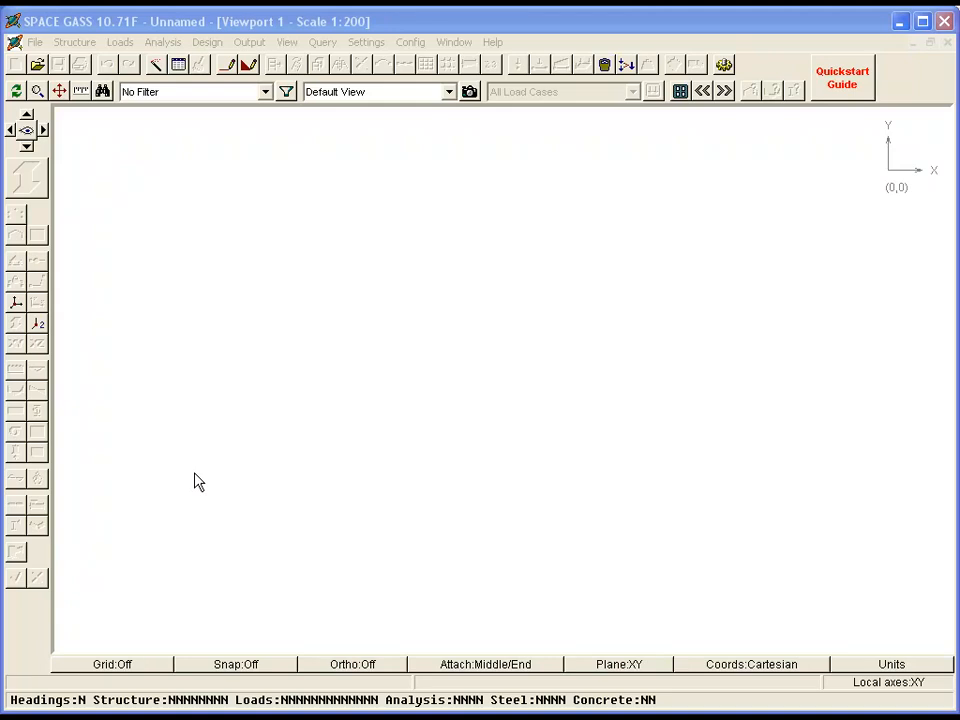
{"action": "mouse_move", "coordinate": [144, 612]}
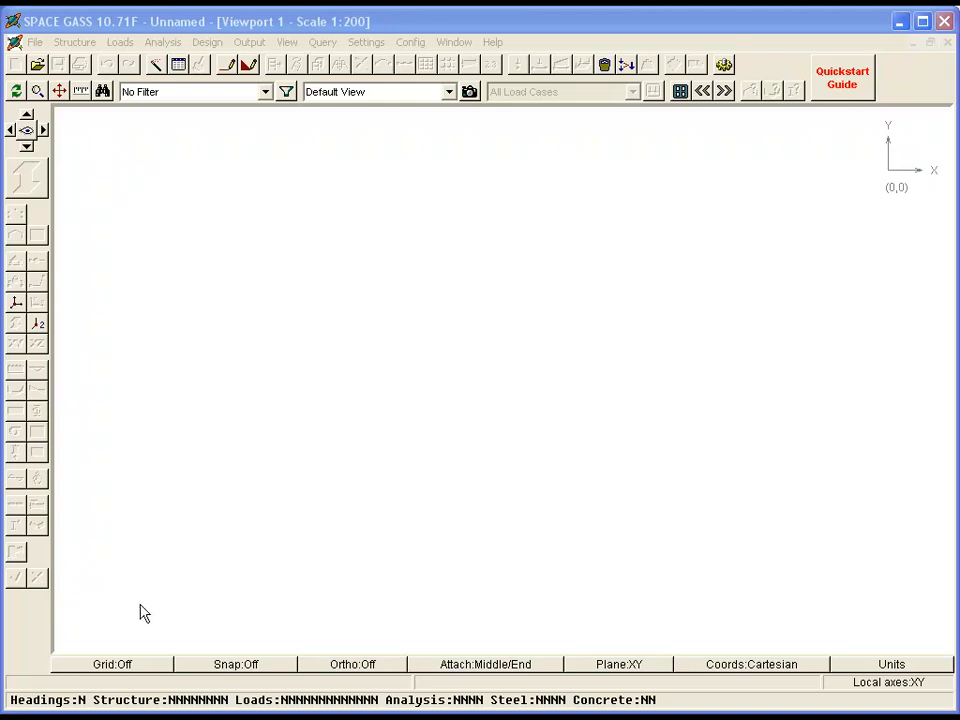
- Set grid spacing to 1 and snap spacing to 0.5, ready to draw members
{"action": "left_click", "coordinate": [112, 664]}
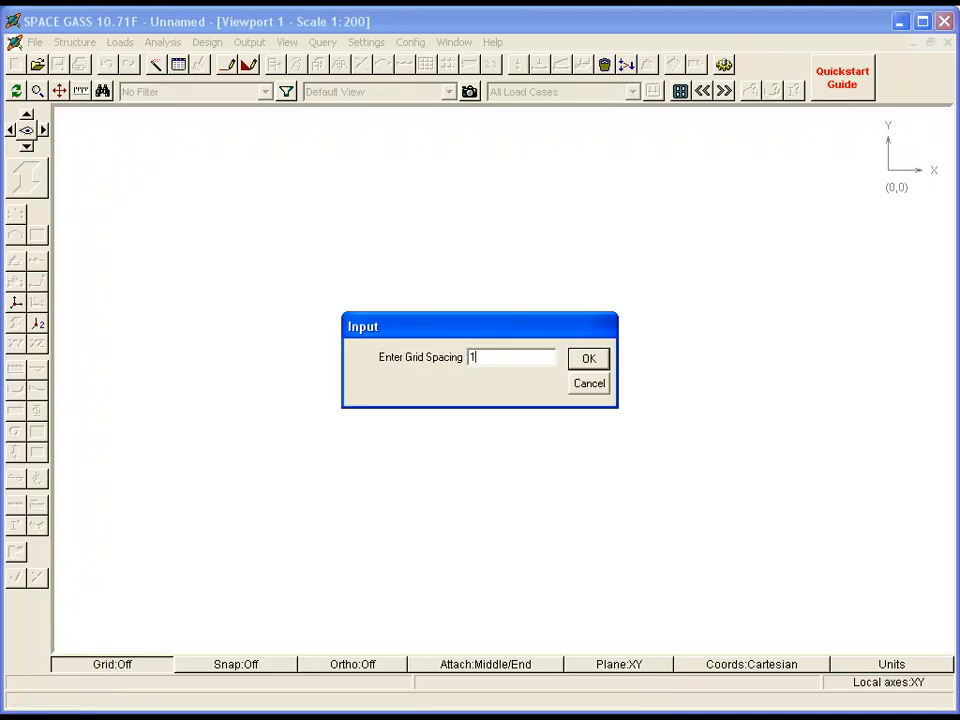
{"action": "left_click", "coordinate": [588, 358]}
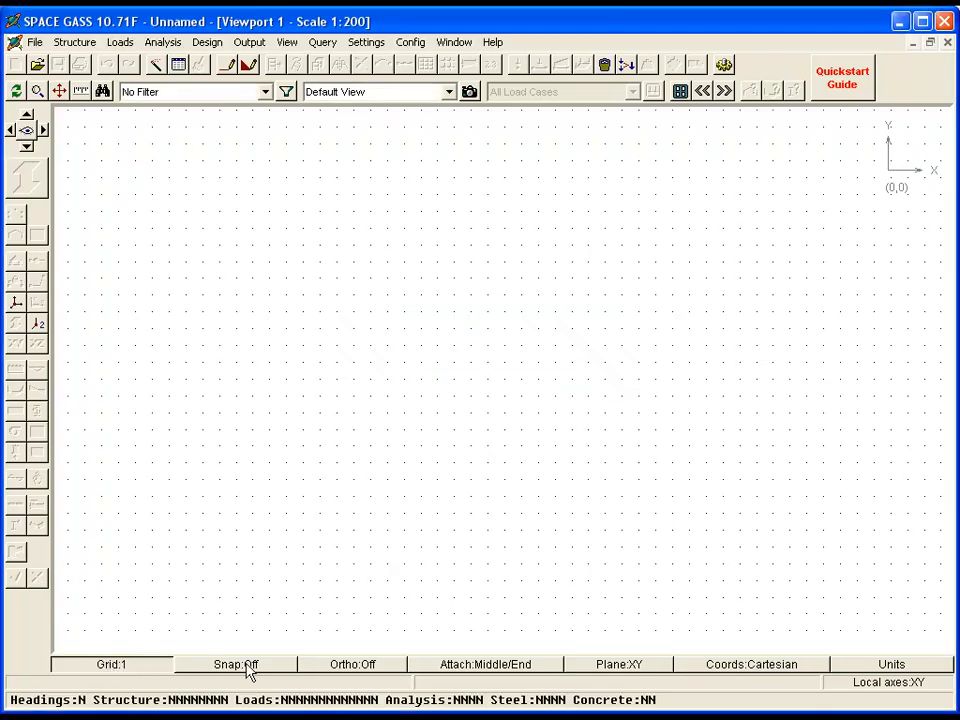
{"action": "left_click", "coordinate": [236, 664]}
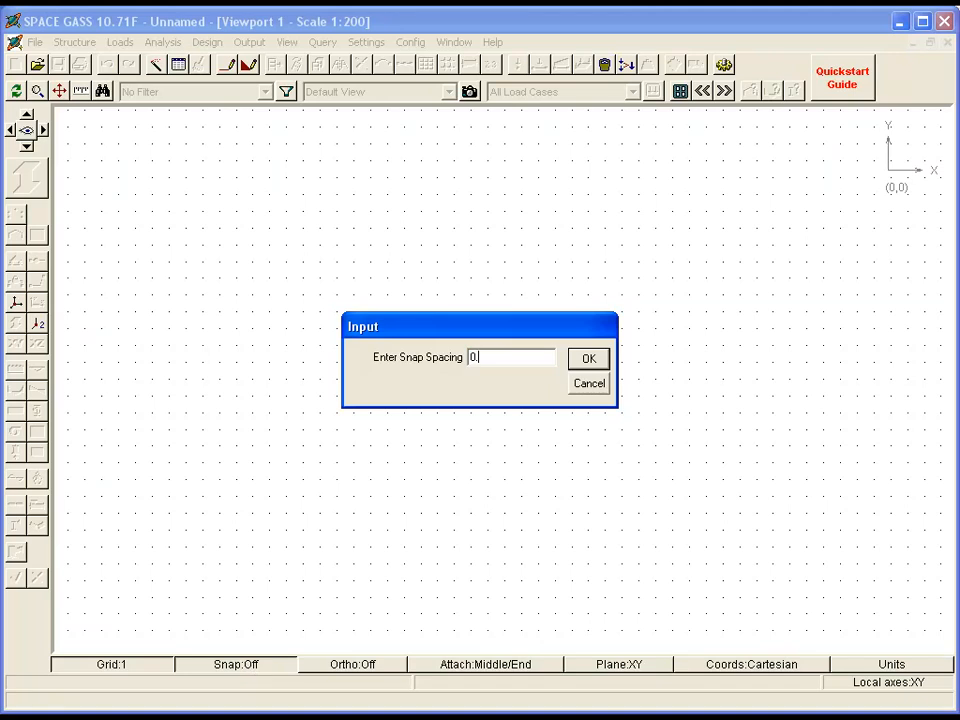
{"action": "left_click", "coordinate": [588, 358]}
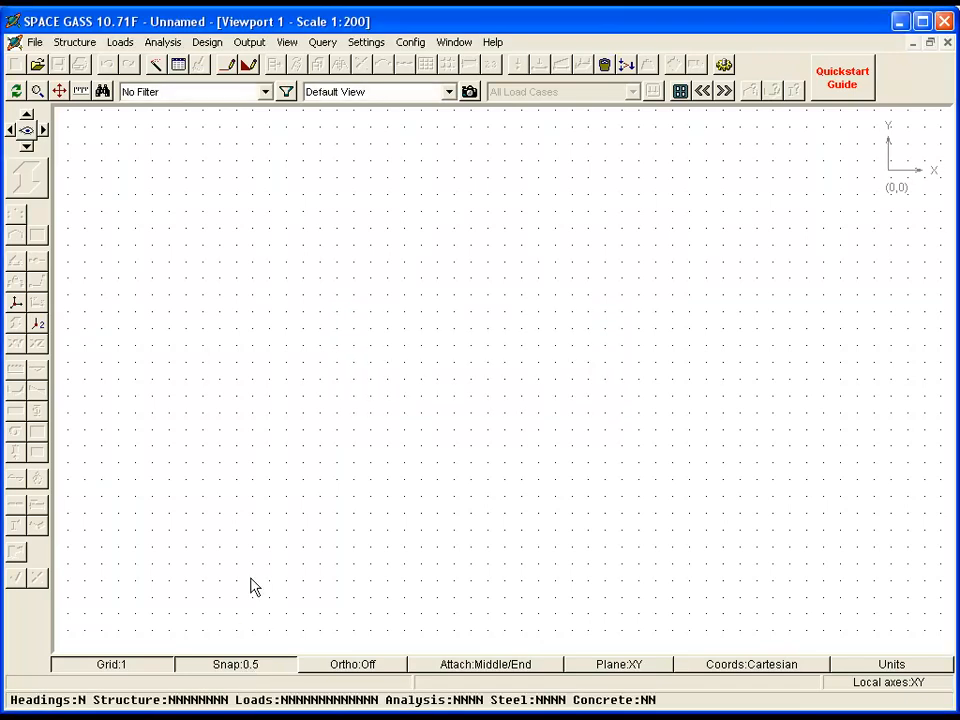
{"action": "left_click", "coordinate": [228, 64]}
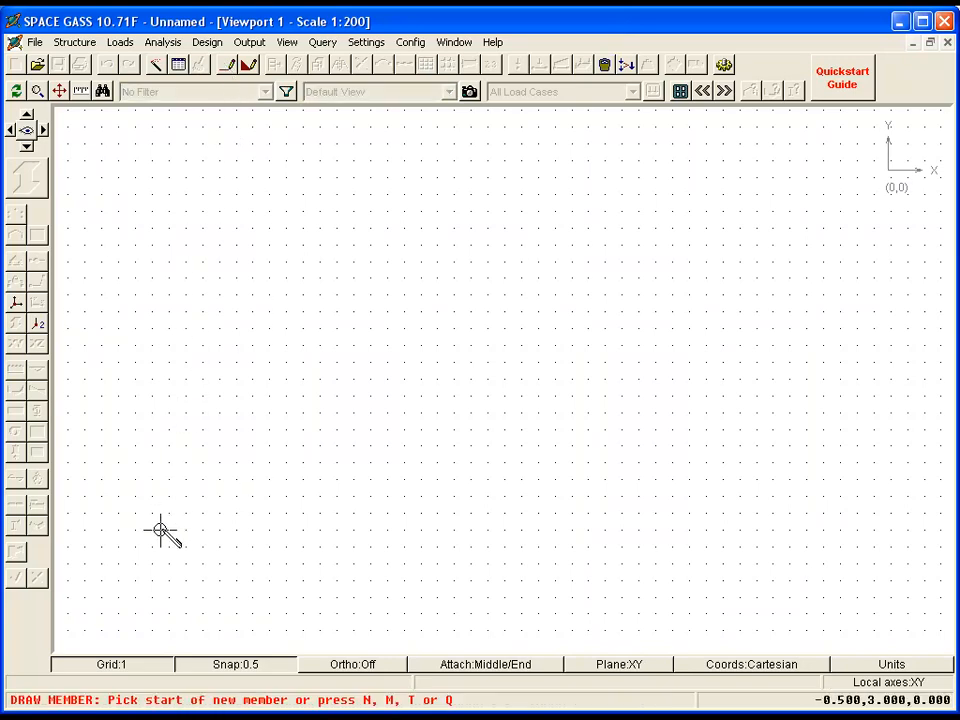
- Draw the left column from base to eaves and the first rafter up to the apex
{"action": "left_click", "coordinate": [160, 530]}
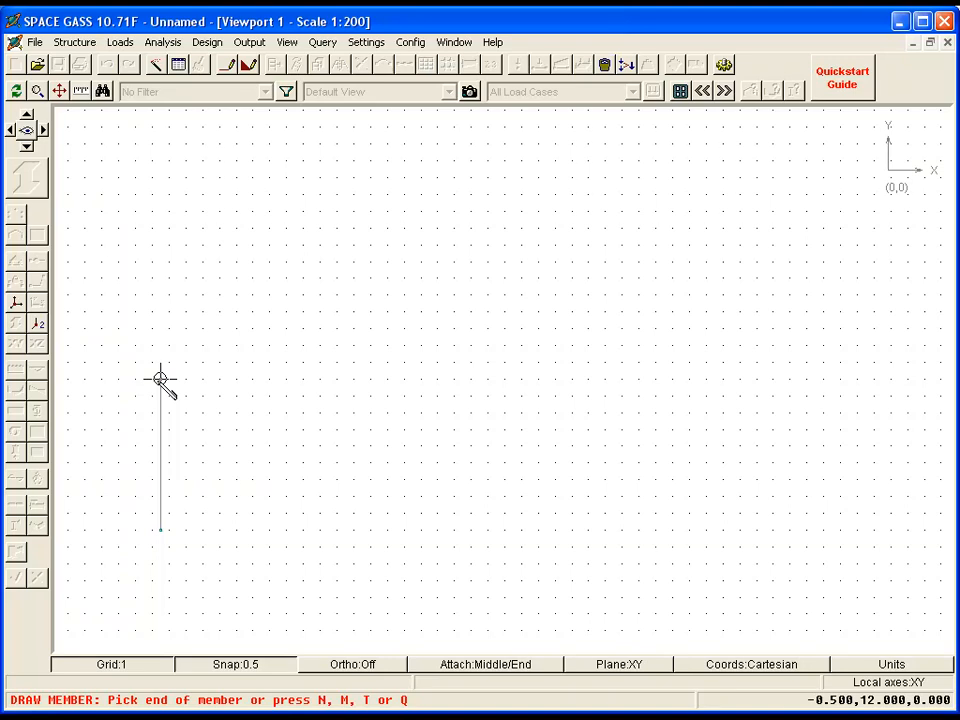
{"action": "left_click", "coordinate": [512, 270]}
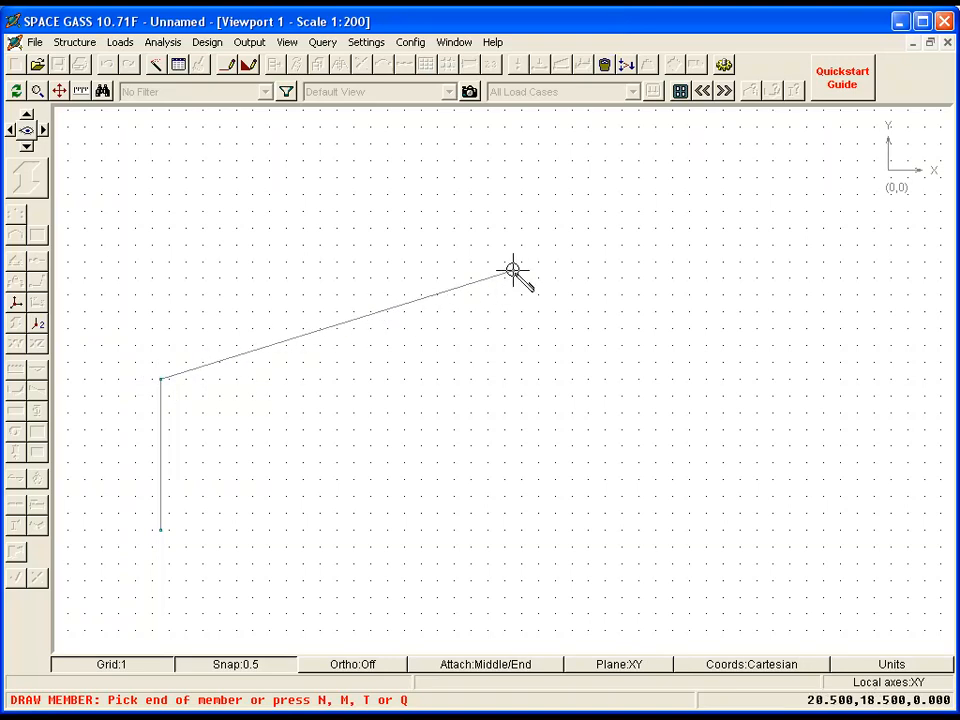
{"action": "left_click", "coordinate": [708, 360]}
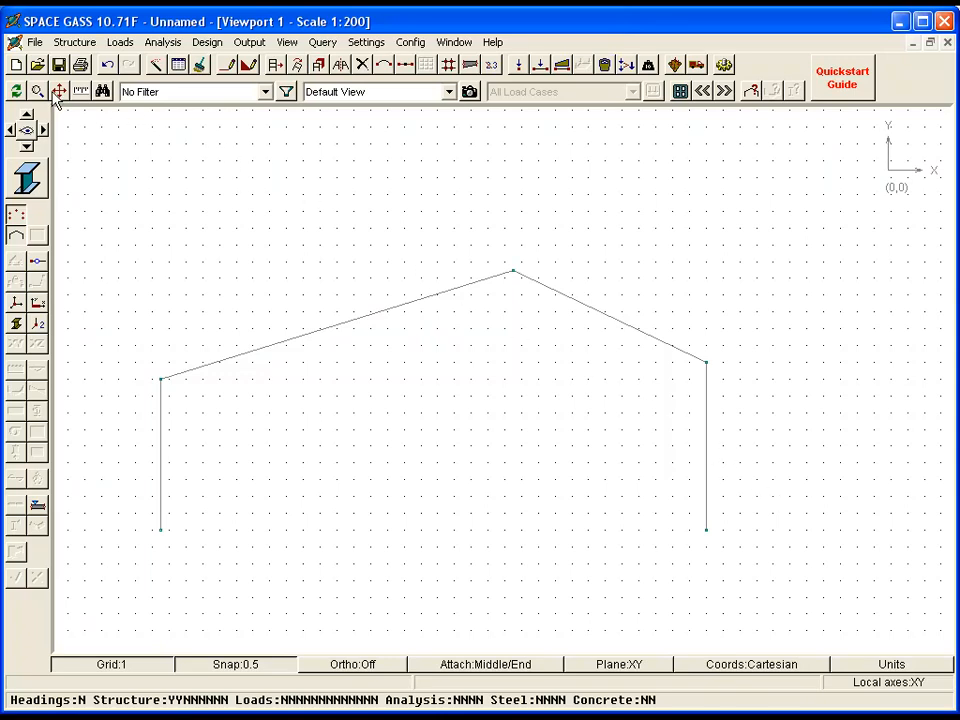
- Start a new empty model and enter a column from 0,0 to 0,4.2
{"action": "left_click", "coordinate": [16, 64]}
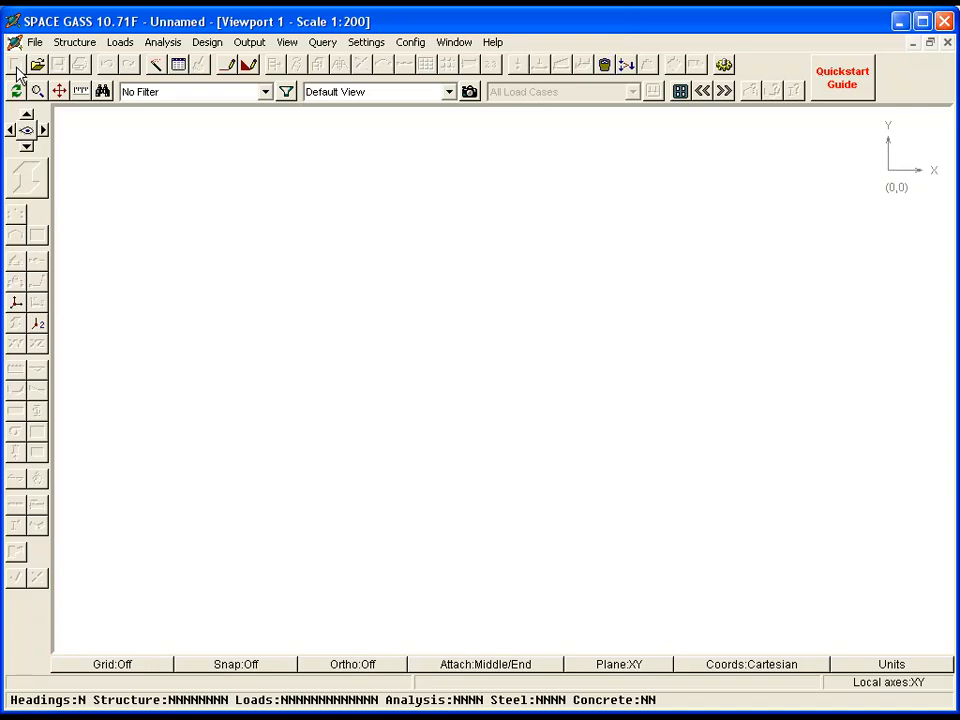
{"action": "mouse_move", "coordinate": [228, 64]}
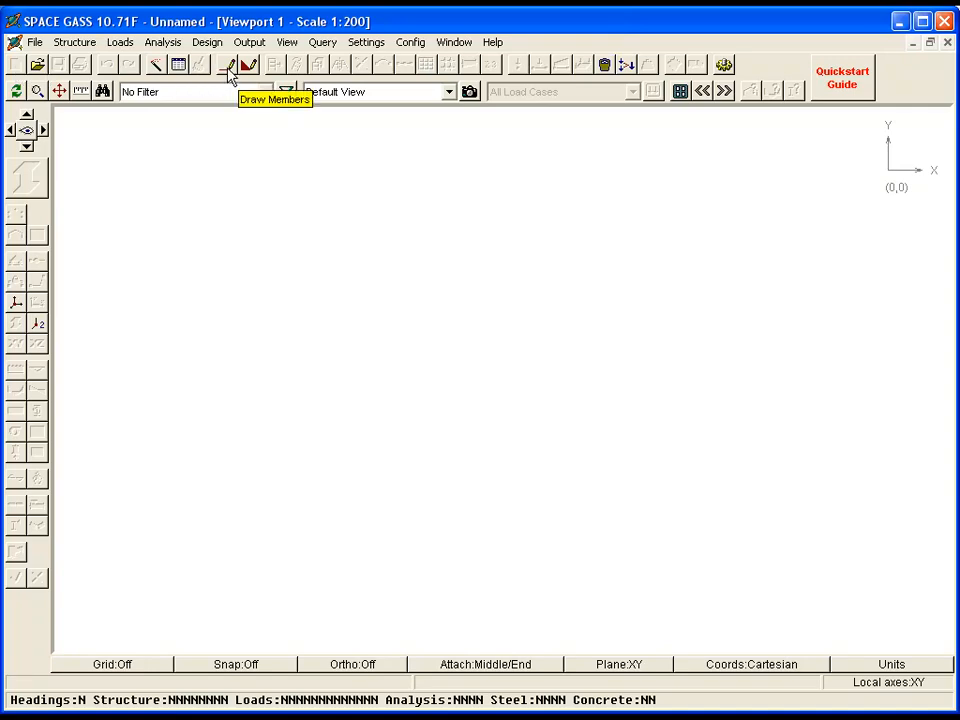
{"action": "left_click", "coordinate": [228, 64]}
{"action": "type", "text": "0"}
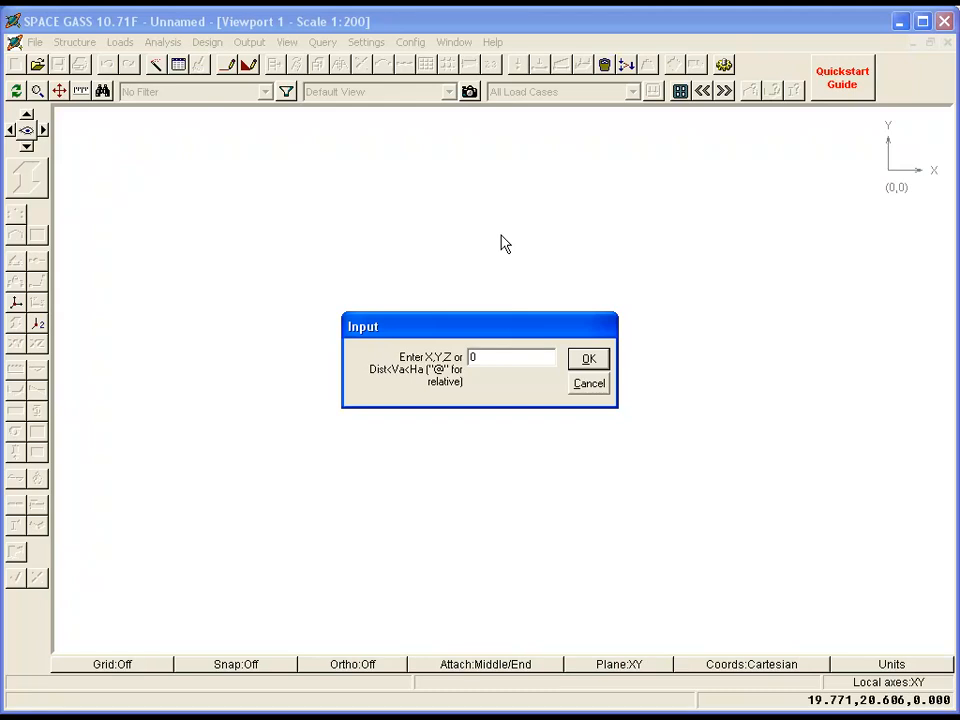
{"action": "left_click", "coordinate": [588, 358]}
{"action": "type", "text": ",4.2"}
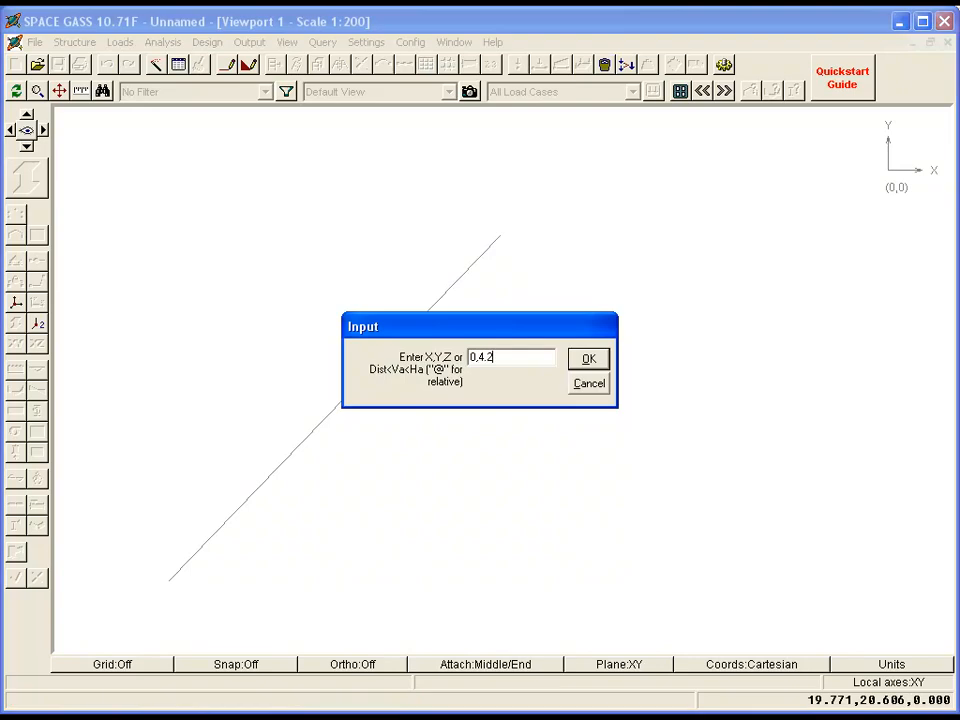
{"action": "left_click", "coordinate": [588, 358]}
{"action": "type", "text": "12,8"}
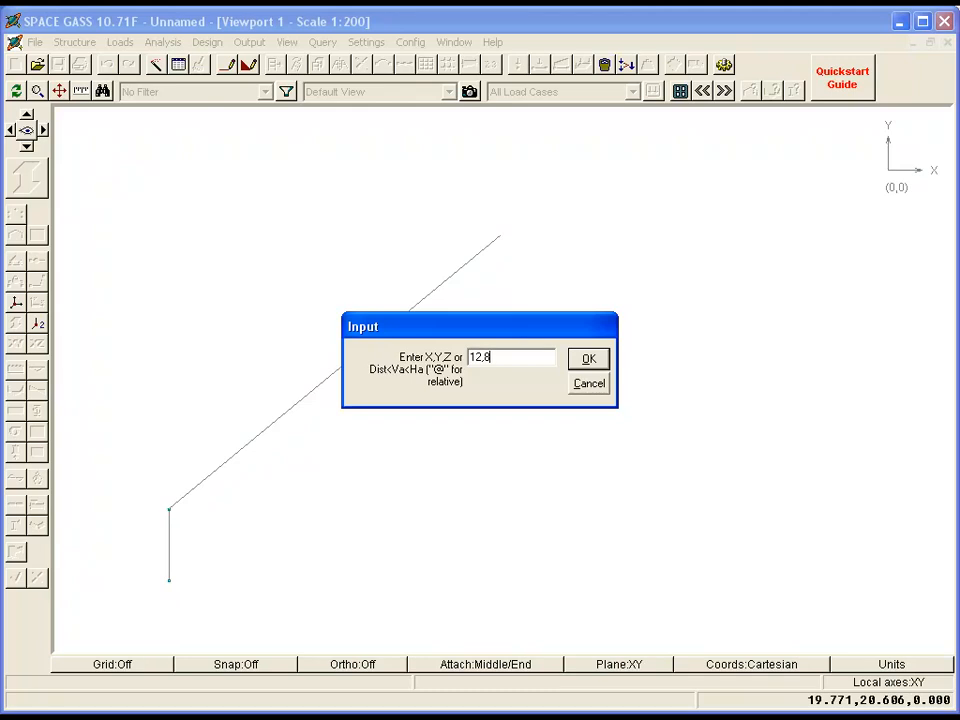
- Enter rafter points at 12,8 and 16.42,5 and continue to the next member end
{"action": "type", "text": ",0"}
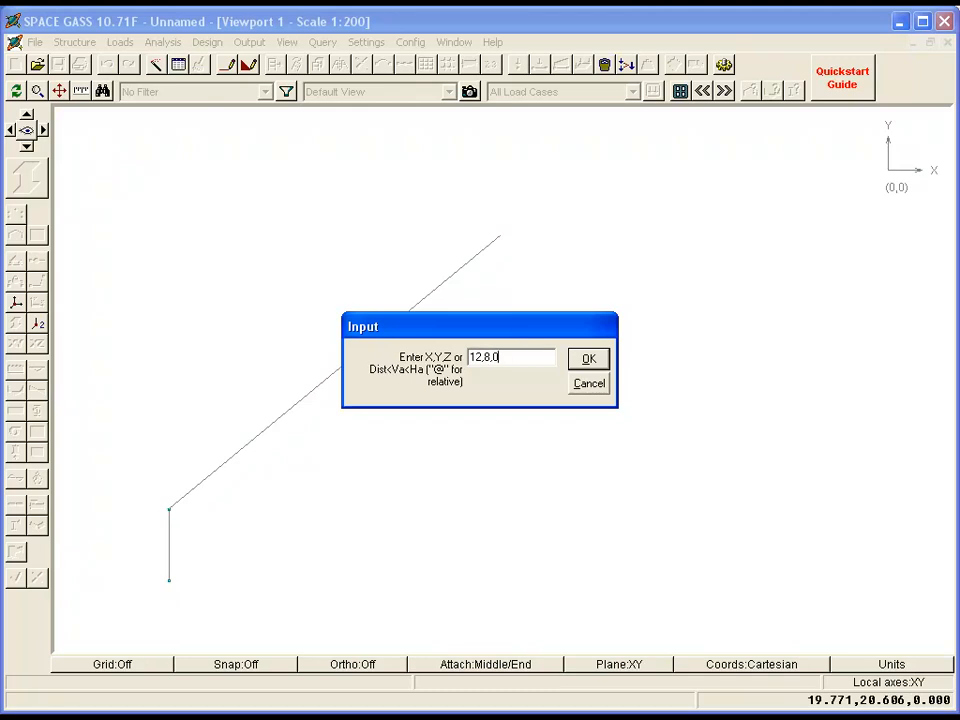
{"action": "left_click", "coordinate": [588, 358]}
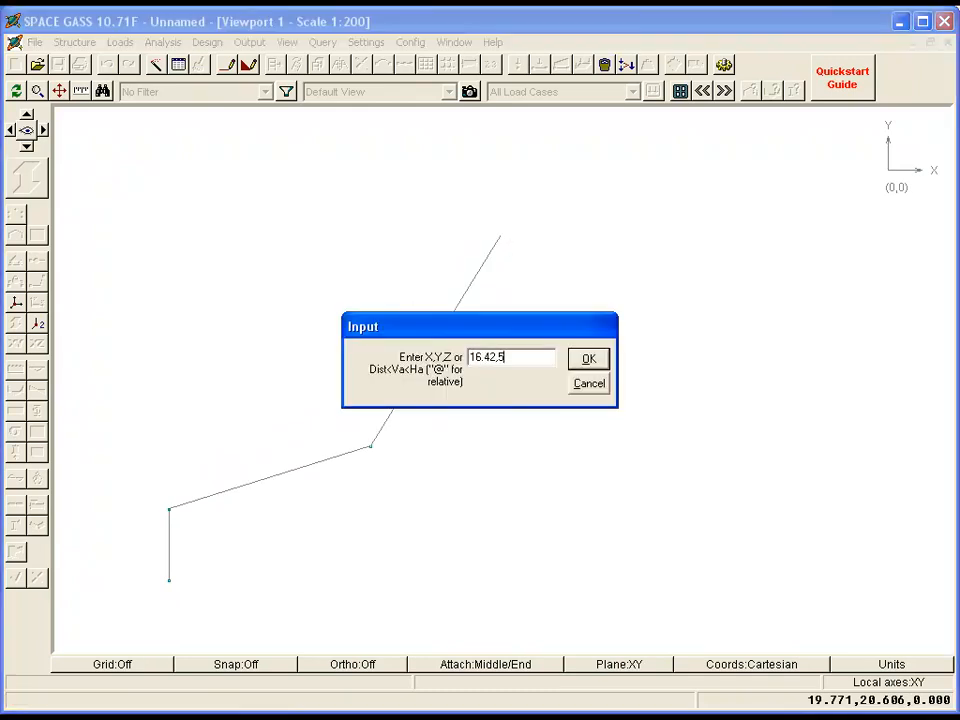
{"action": "left_click", "coordinate": [588, 358]}
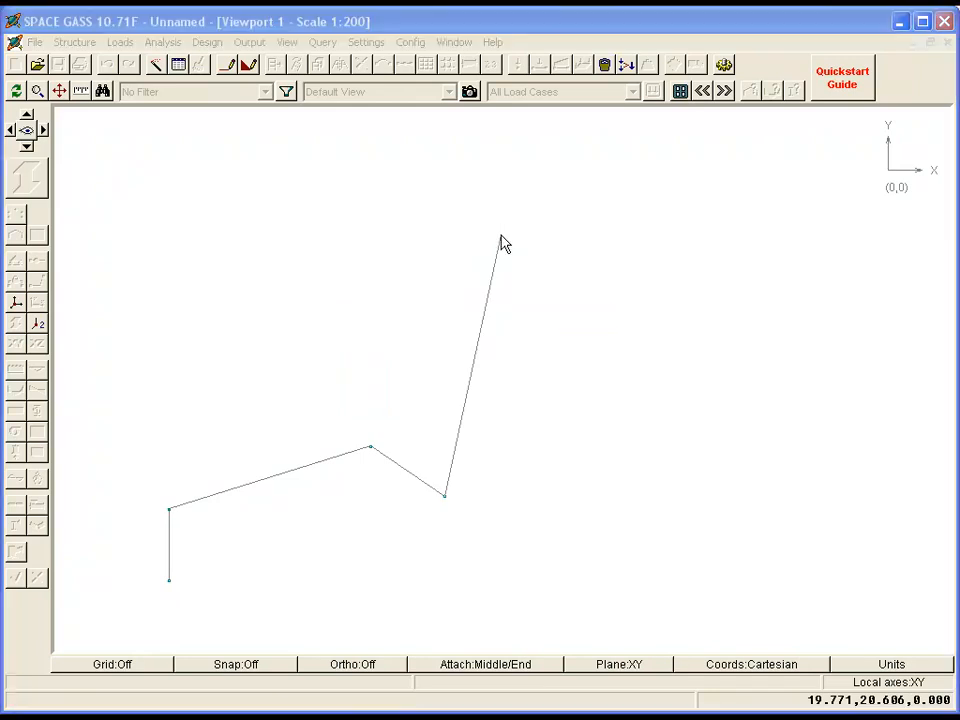
{"action": "type", "text": "16.42"}
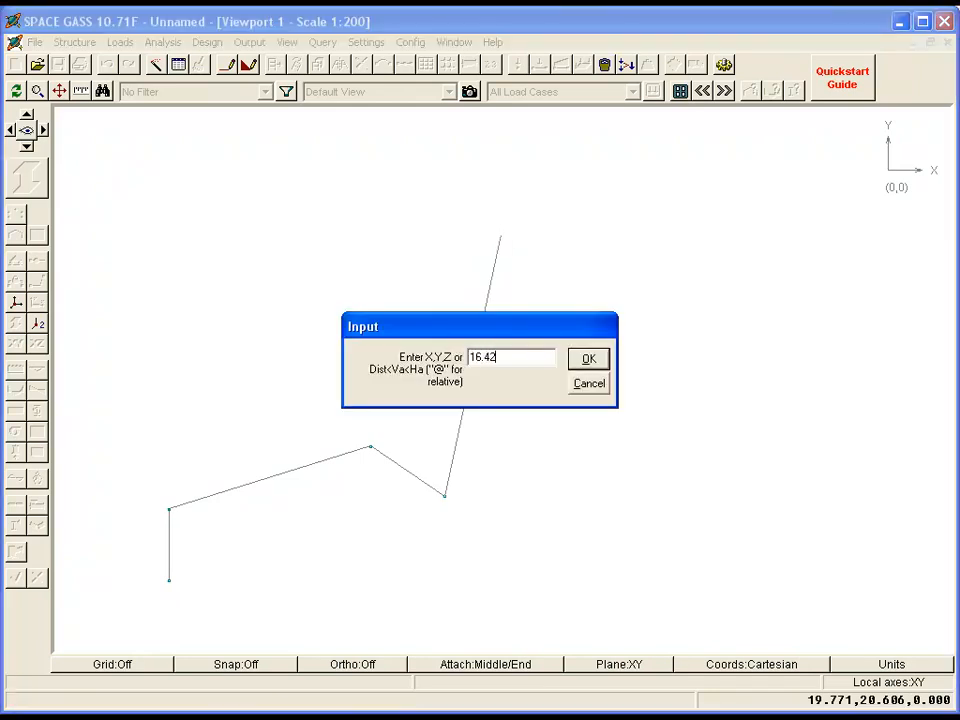
{"action": "left_click", "coordinate": [588, 358]}
{"action": "type", "text": "1"}
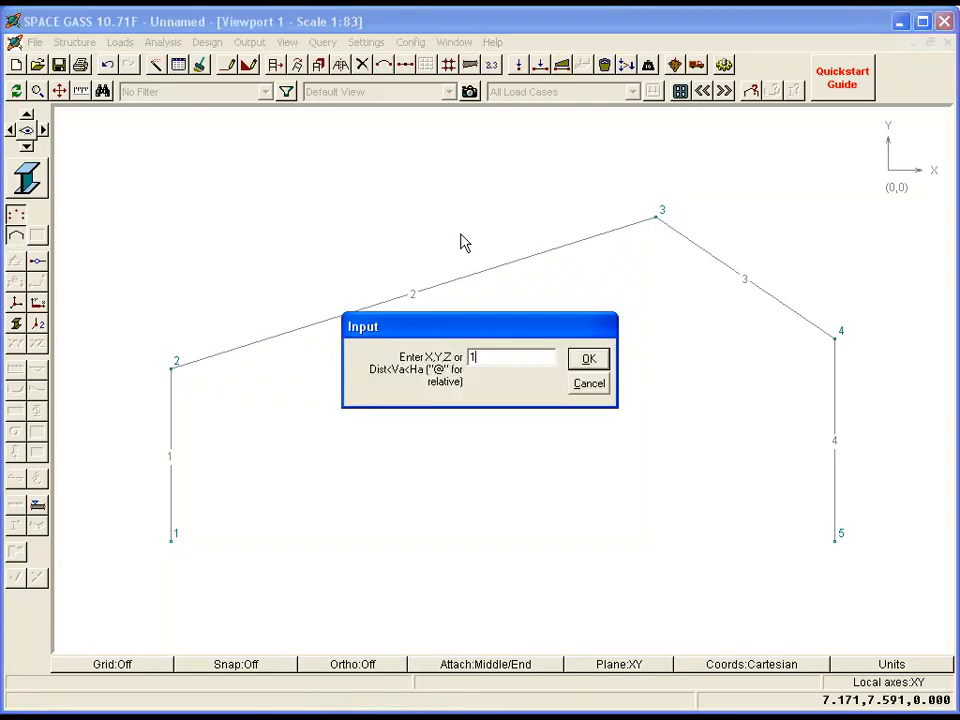
- Place a prop from ground at 12,0 and a second prop offset 6,0 up to the left rafter
{"action": "type", "text": "2,0"}
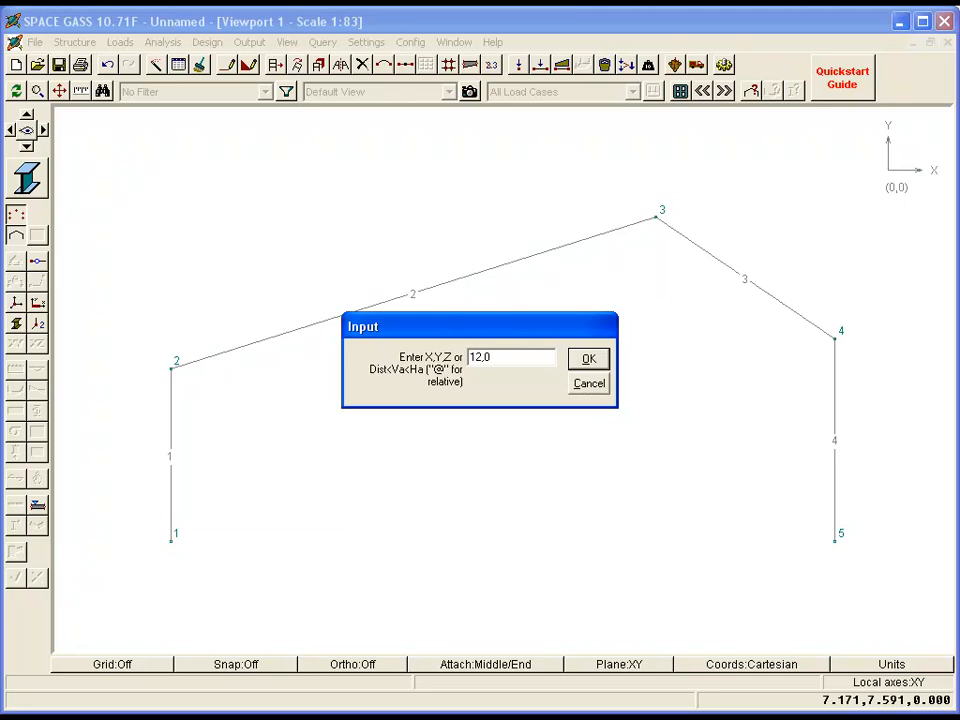
{"action": "left_click", "coordinate": [588, 358]}
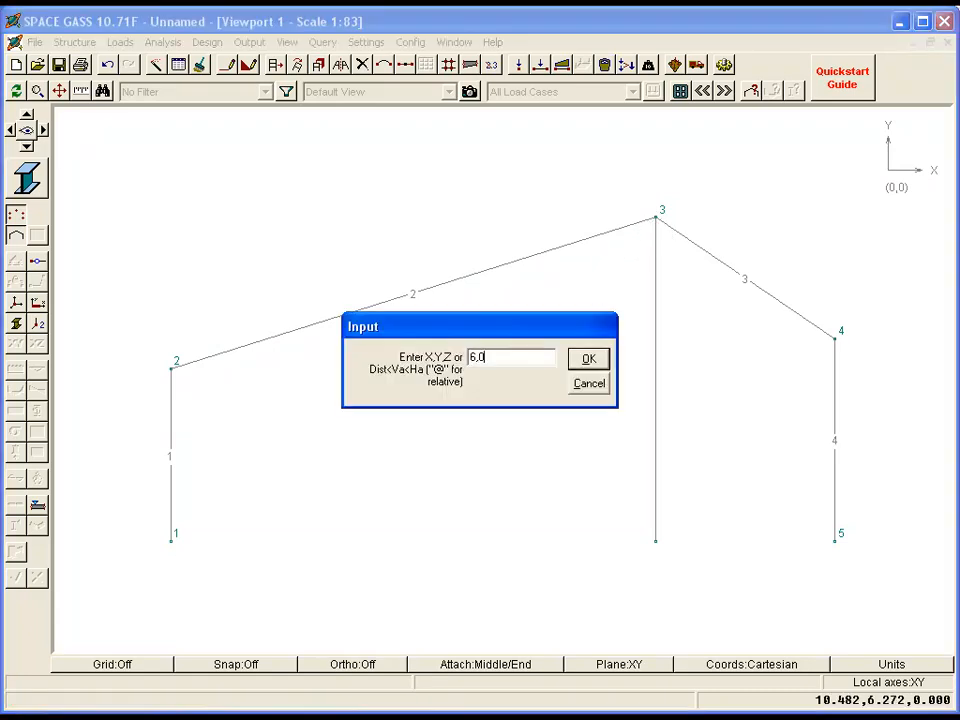
{"action": "left_click", "coordinate": [588, 358]}
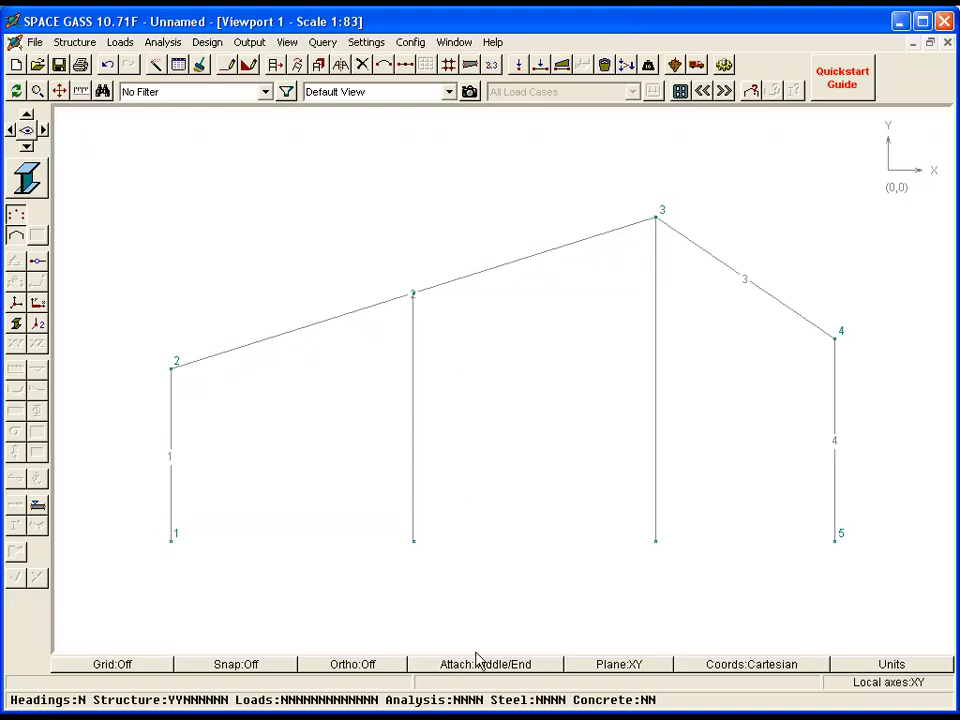
{"action": "mouse_move", "coordinate": [478, 670]}
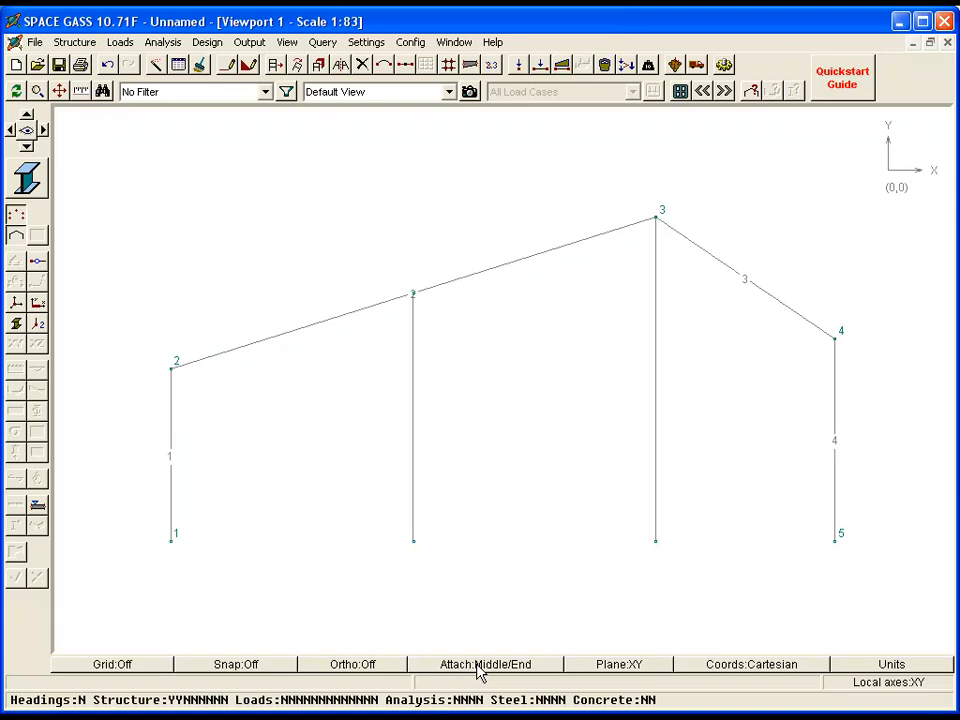
{"action": "left_click", "coordinate": [486, 664]}
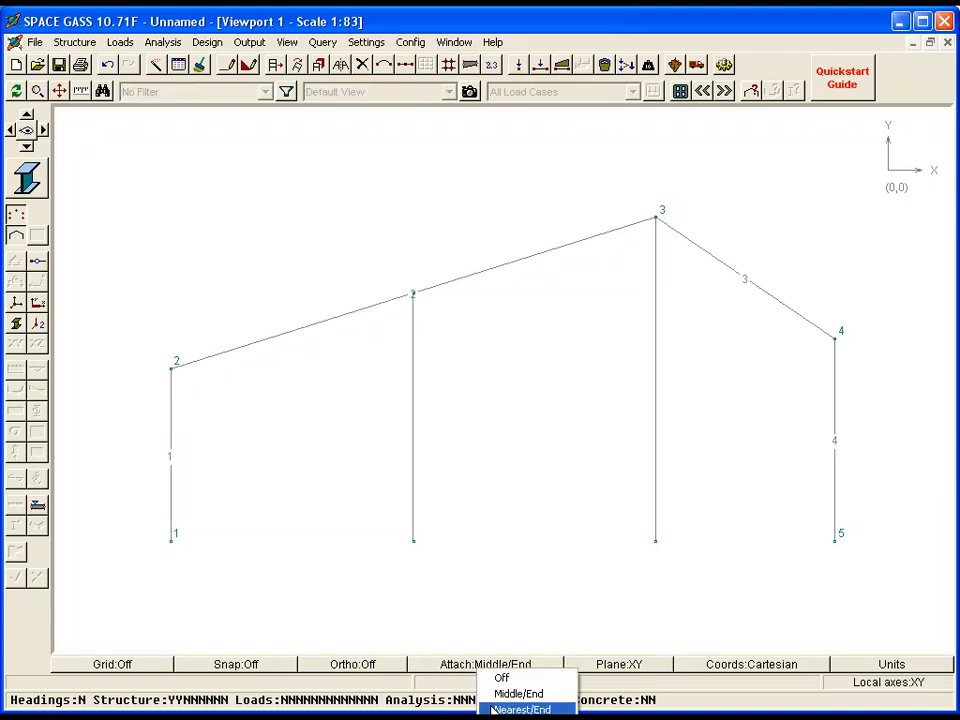
{"action": "left_click", "coordinate": [520, 708]}
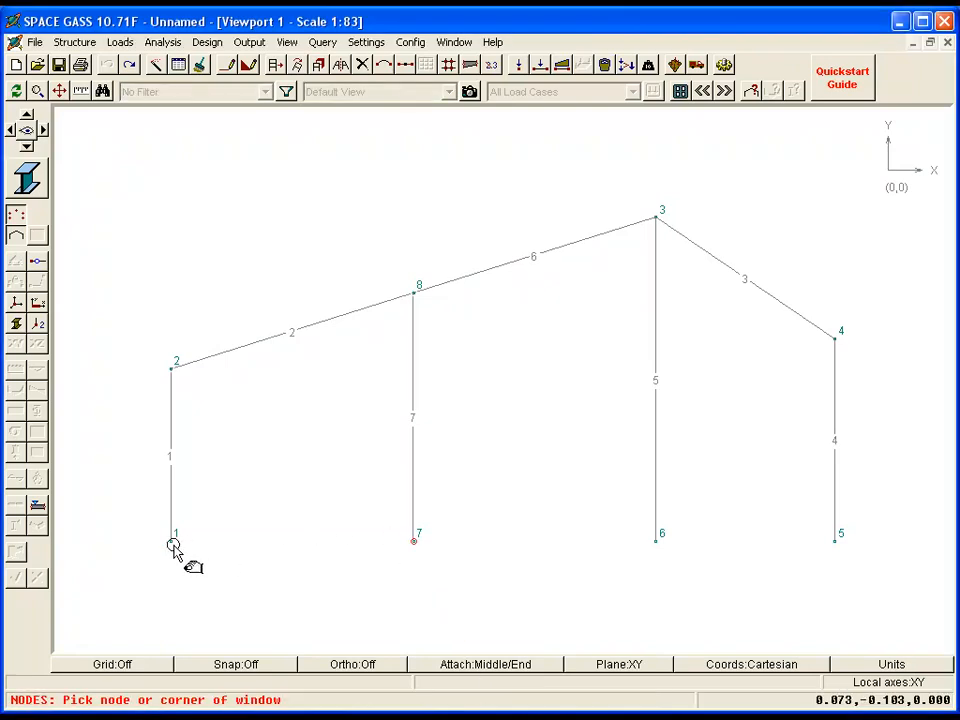
- Pick node 1 and a member, then choose Select Members for window selection
{"action": "left_click", "coordinate": [176, 548]}
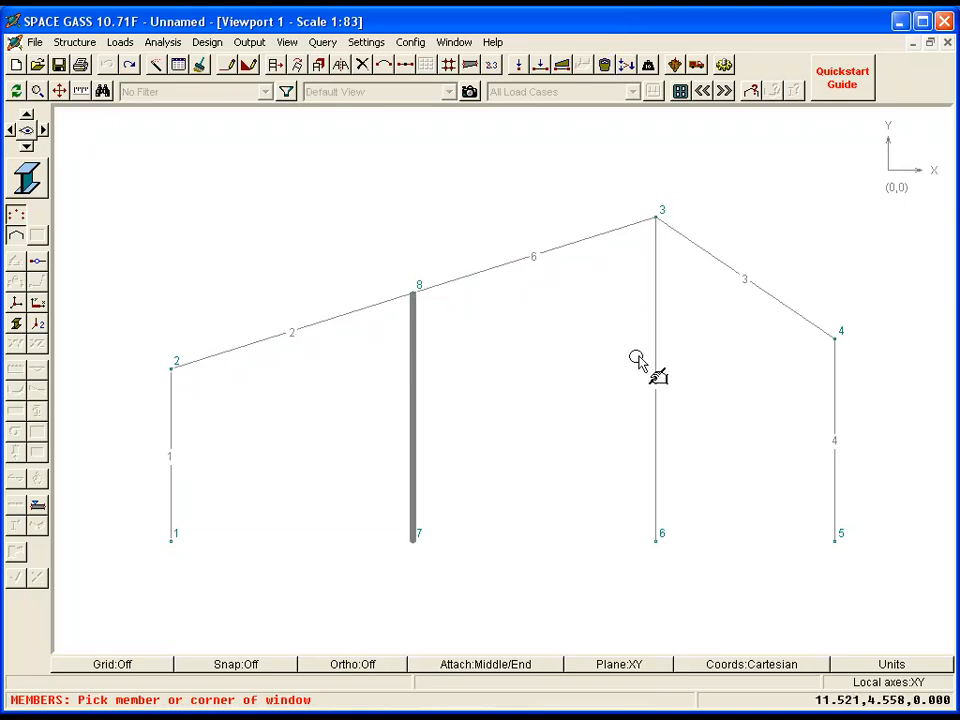
{"action": "left_click", "coordinate": [656, 380]}
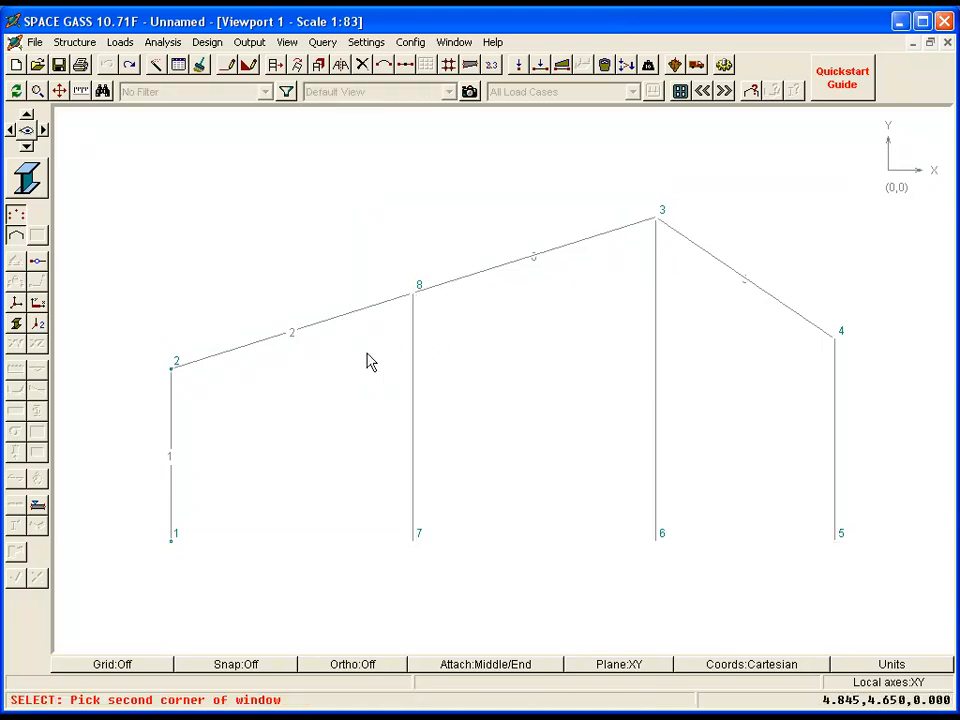
{"action": "right_click", "coordinate": [700, 168]}
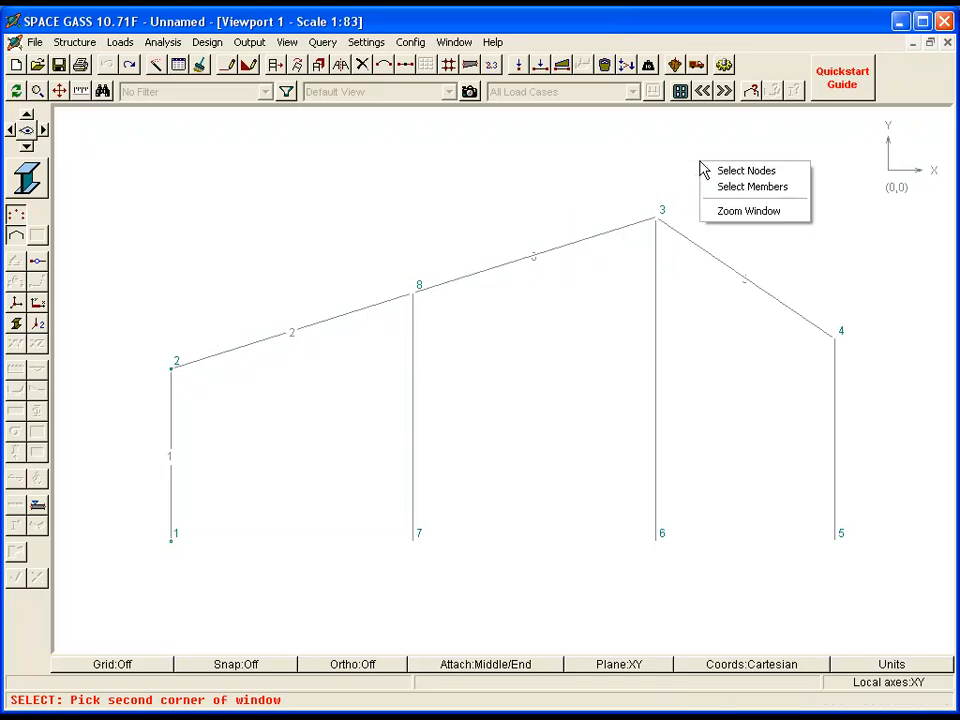
{"action": "left_click", "coordinate": [752, 188]}
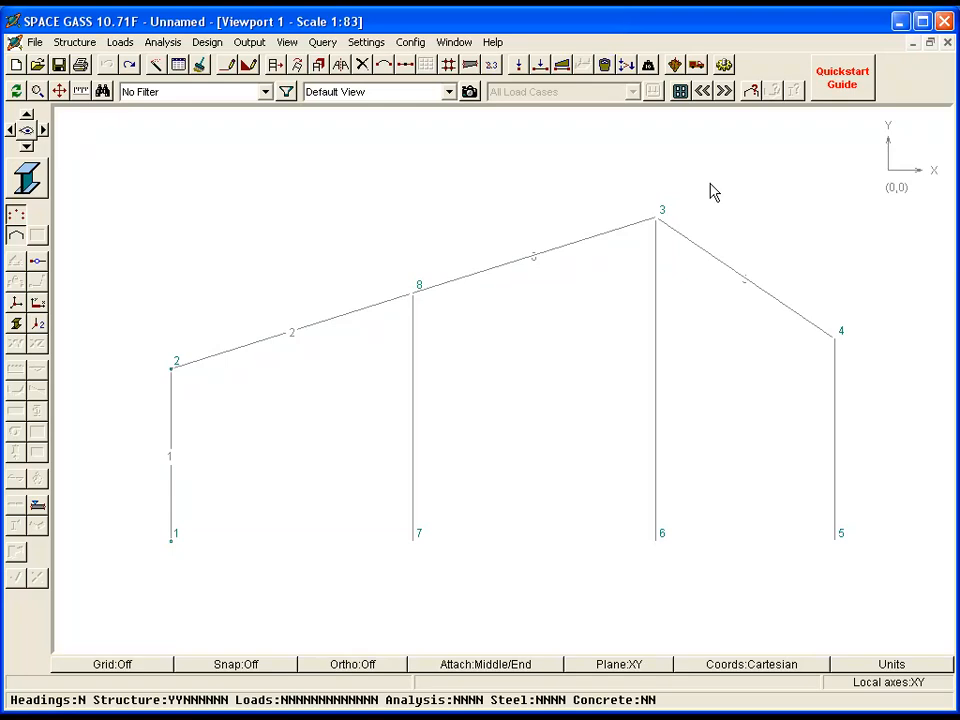
- Window-select both rafters and props and bring up the member actions menu
{"action": "left_click_drag", "start_coordinate": [712, 184], "coordinate": [448, 322]}
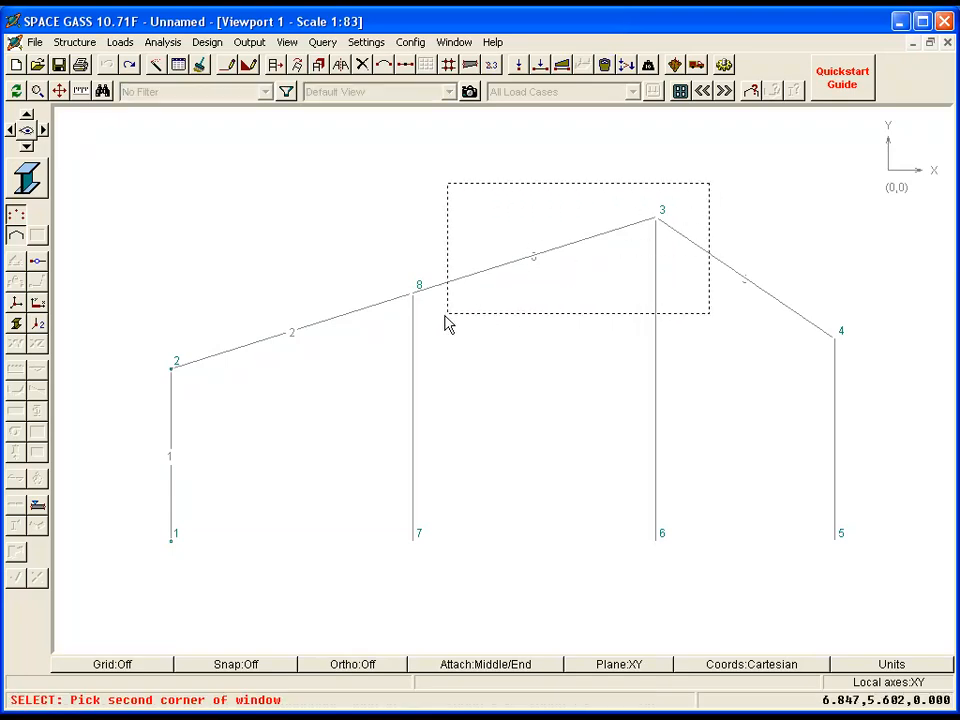
{"action": "mouse_move", "coordinate": [372, 344]}
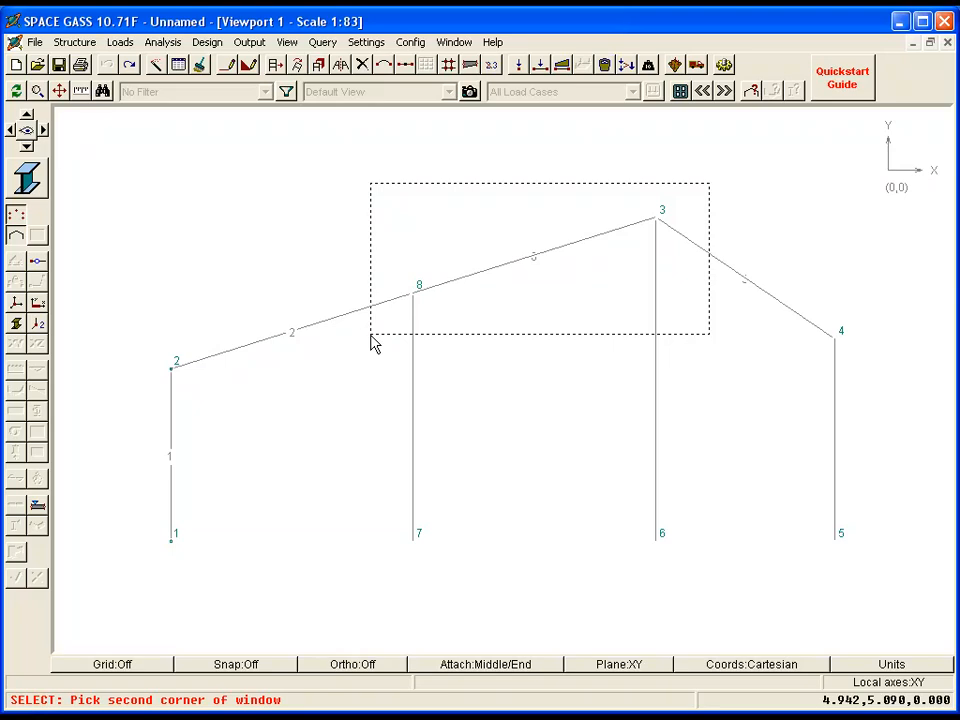
{"action": "right_click", "coordinate": [372, 344]}
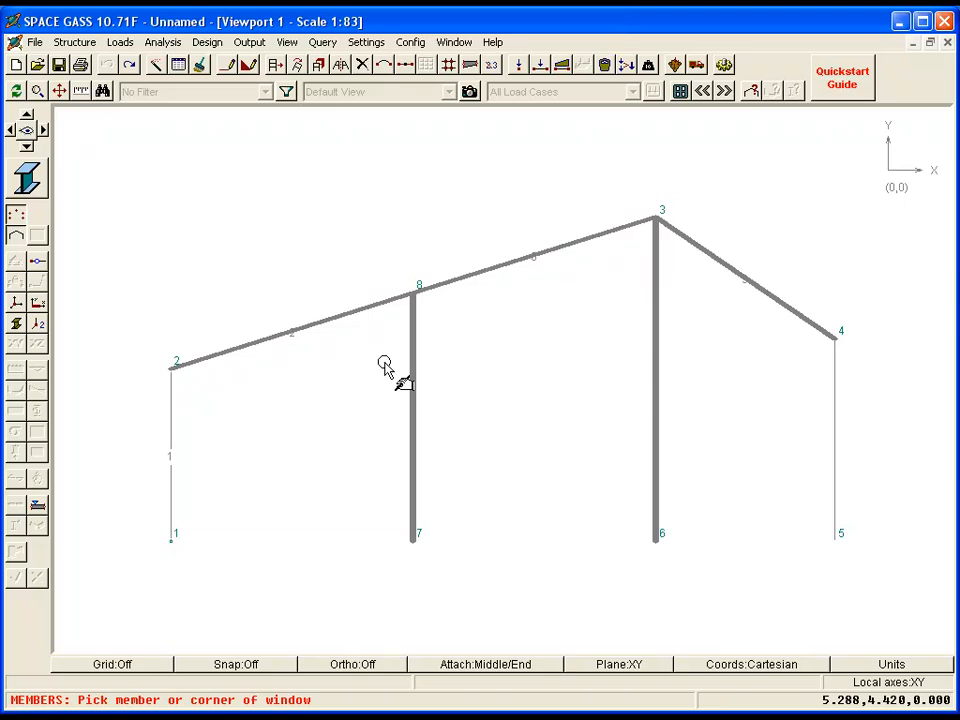
{"action": "right_click", "coordinate": [384, 364]}
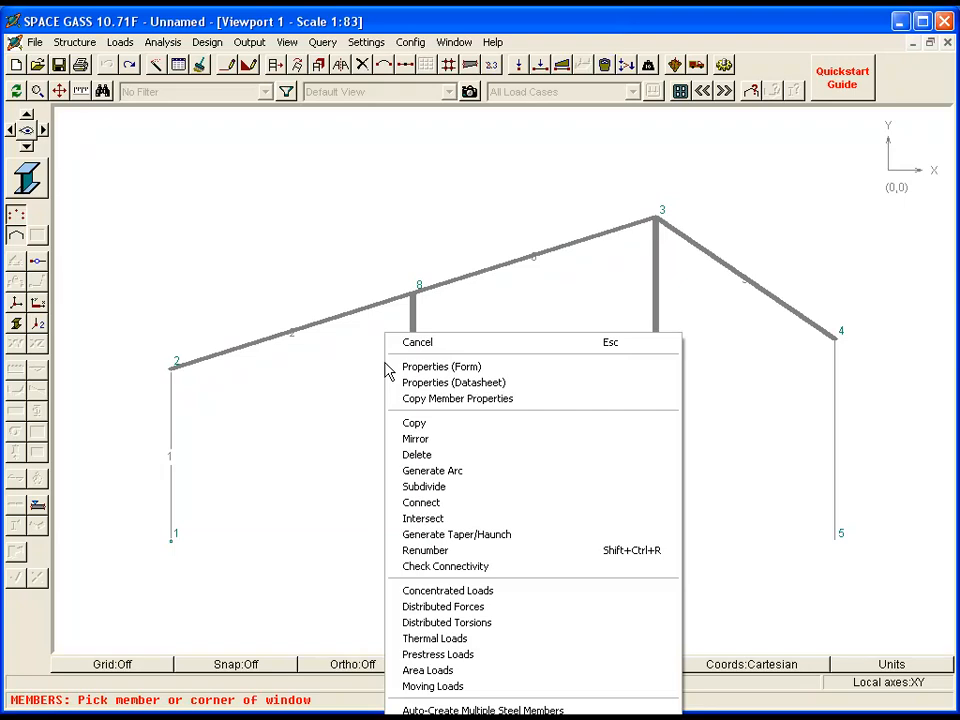
- In Edit Member Properties, set End A Node to 7 for the selected members
{"action": "left_click", "coordinate": [440, 366]}
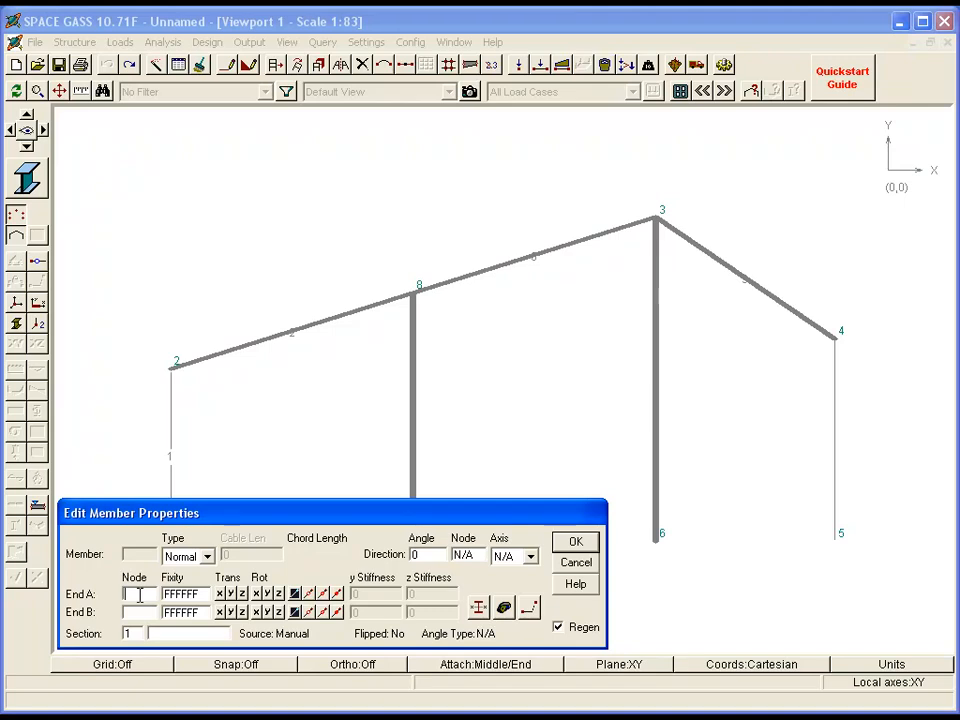
{"action": "type", "text": "7"}
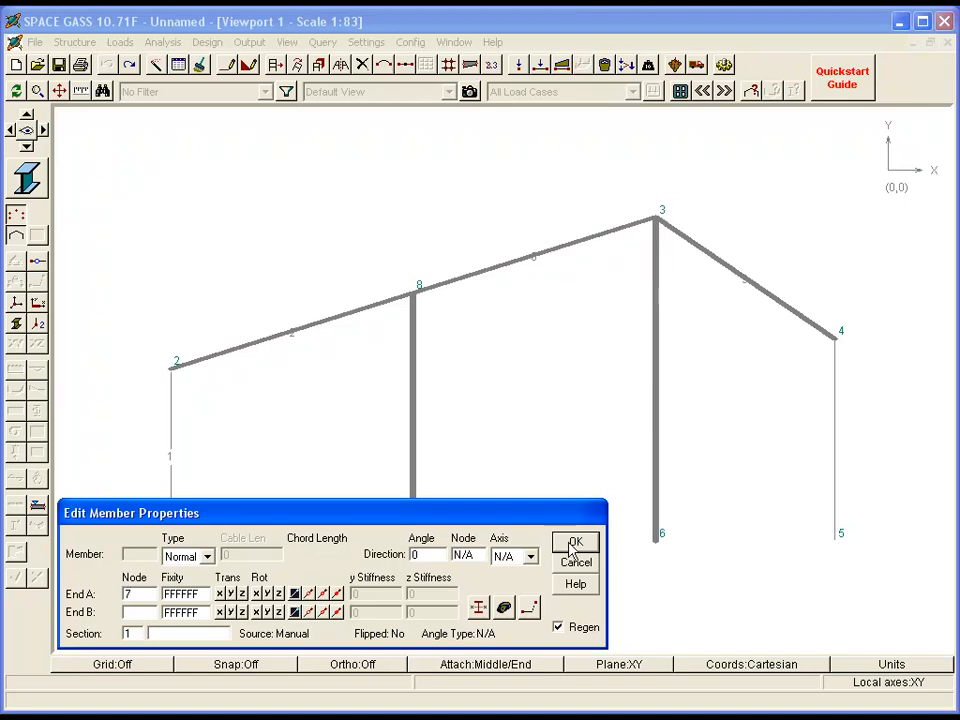
{"action": "left_click", "coordinate": [576, 542]}
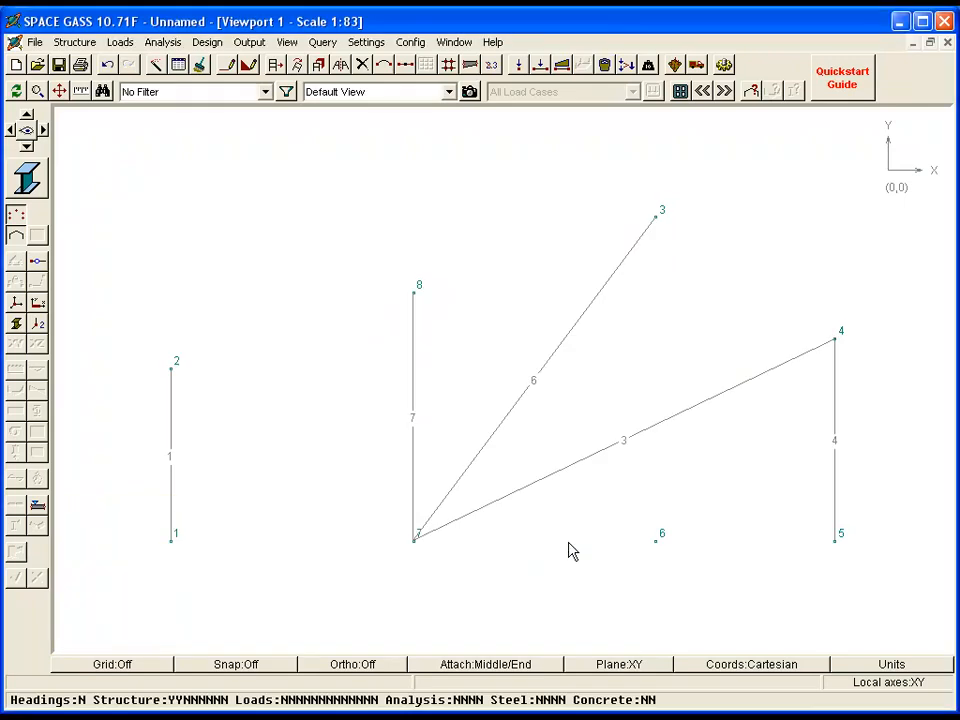
{"action": "mouse_move", "coordinate": [220, 182]}
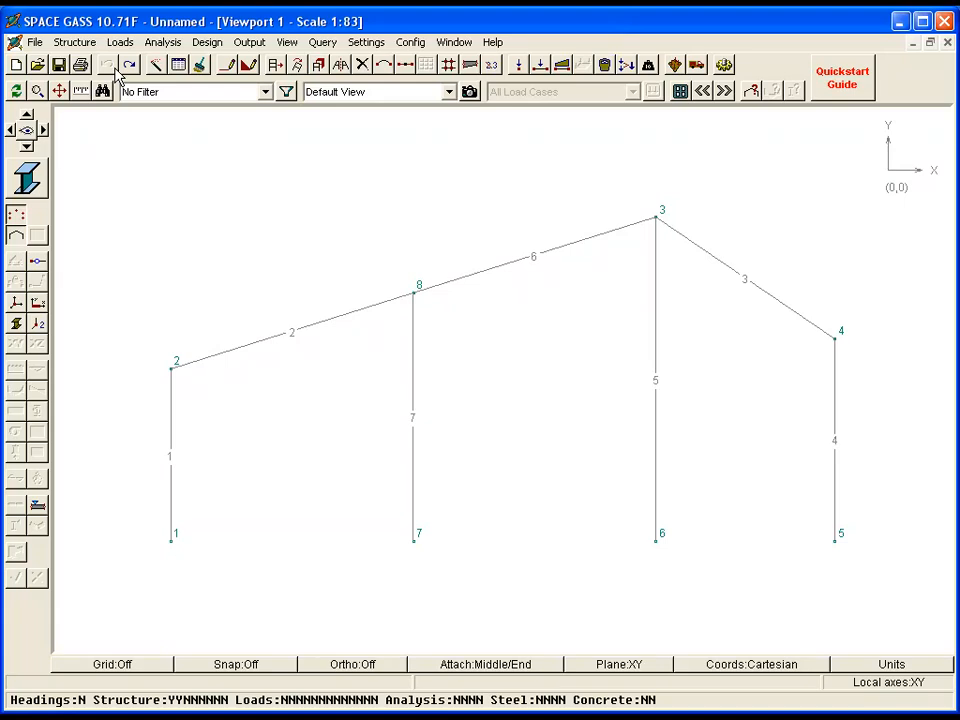
{"action": "mouse_move", "coordinate": [220, 328]}
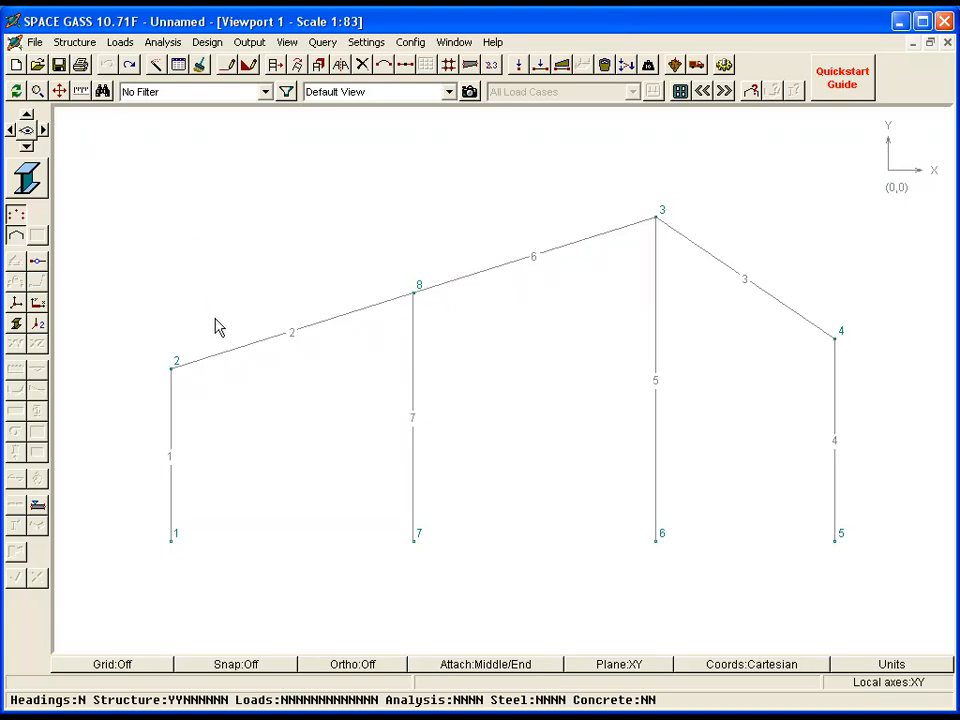
- Query member 3 and node 4 with Edit/Query, then close the node details
{"action": "left_click", "coordinate": [224, 344]}
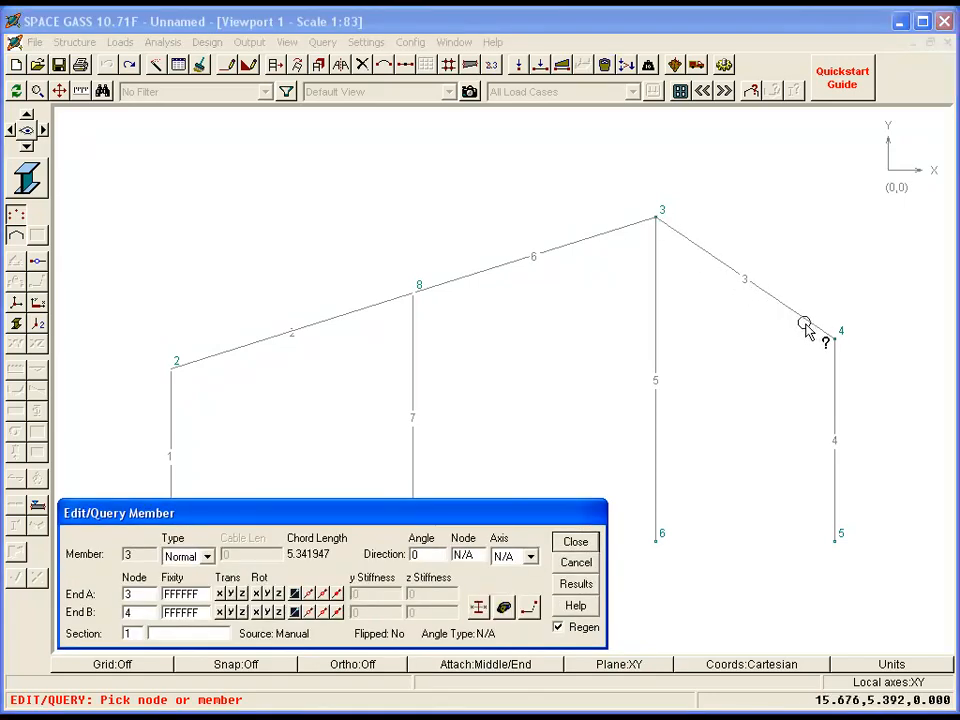
{"action": "left_click", "coordinate": [836, 340]}
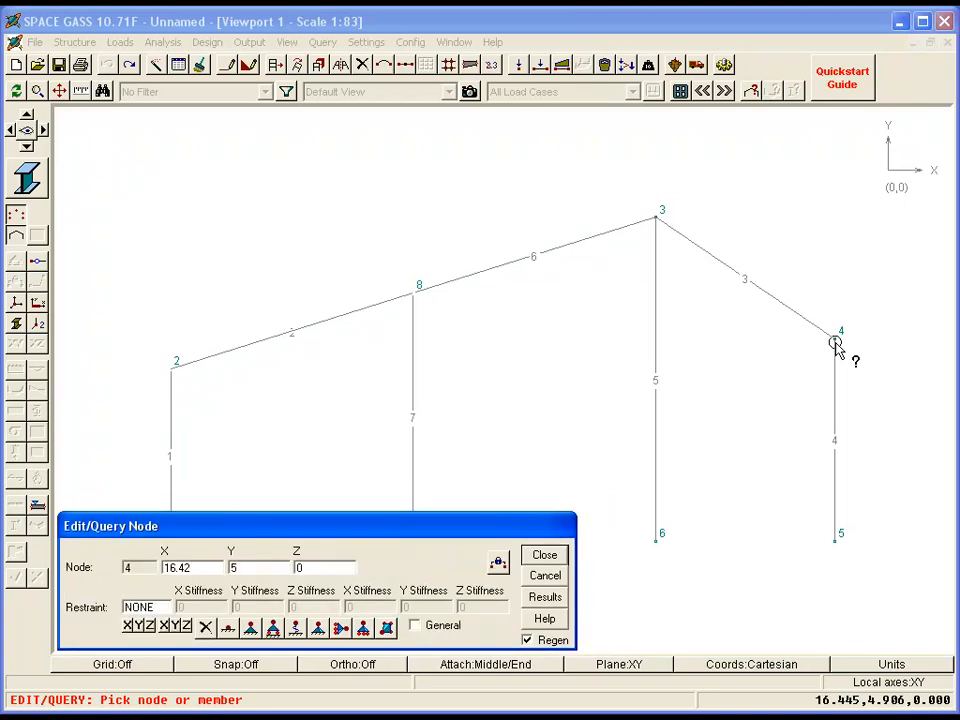
{"action": "left_click", "coordinate": [544, 554]}
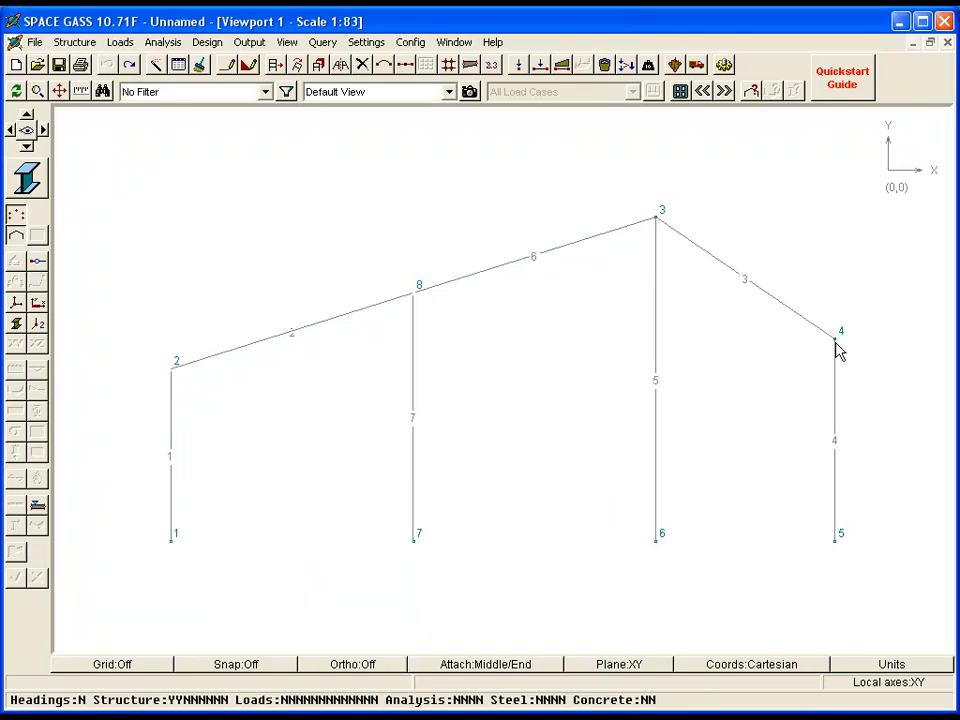